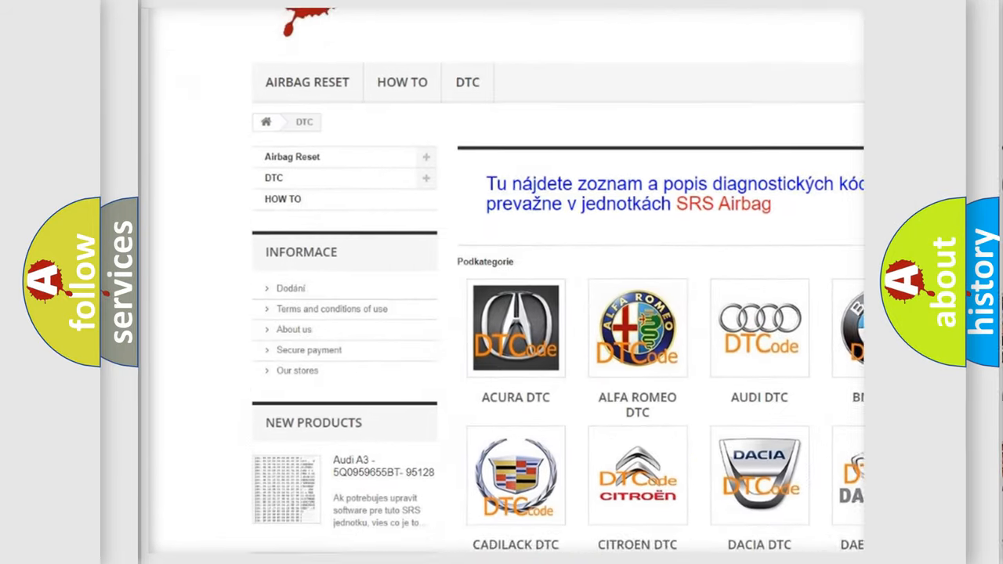
{"action": "scroll", "scroll_direction": "down", "scroll_amount": 3}
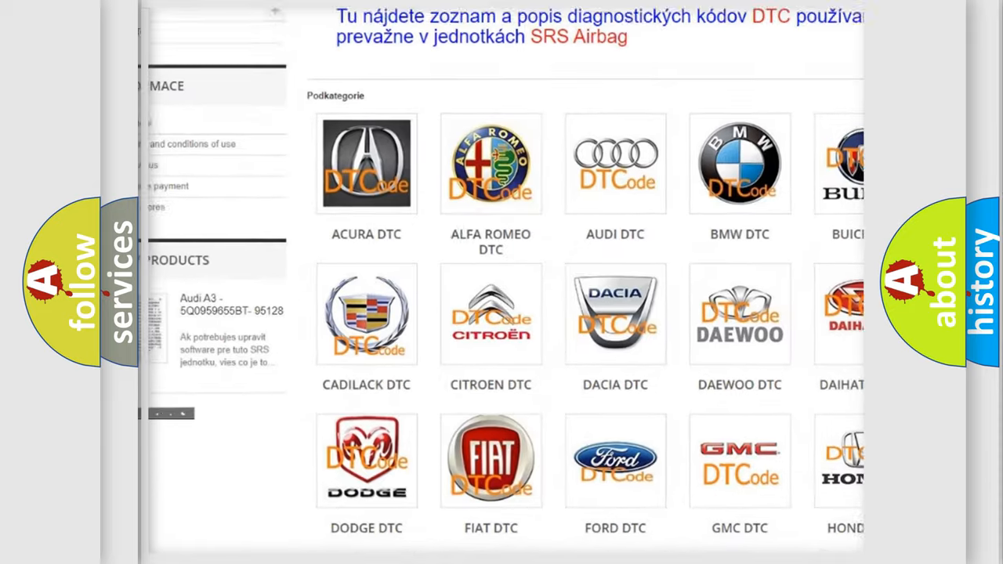
{"action": "scroll", "scroll_direction": "down", "scroll_amount": 3}
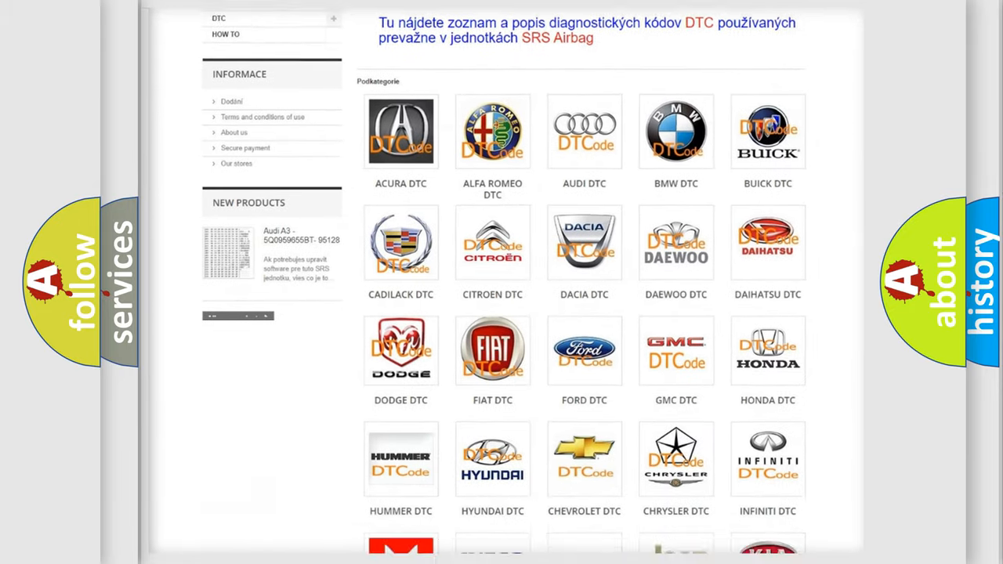
{"action": "scroll", "scroll_direction": "down", "scroll_amount": 3}
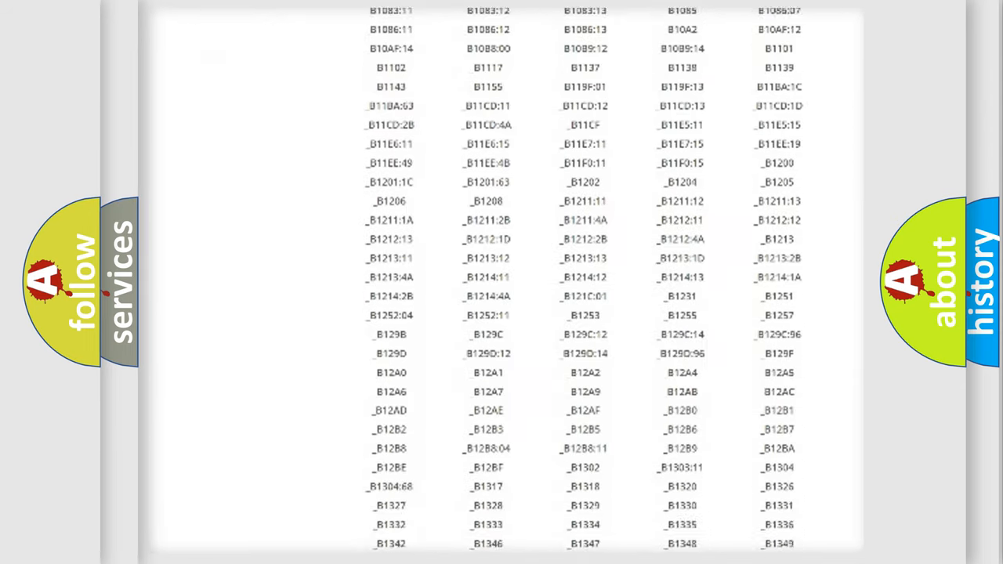
{"action": "scroll", "scroll_direction": "down", "scroll_amount": 3}
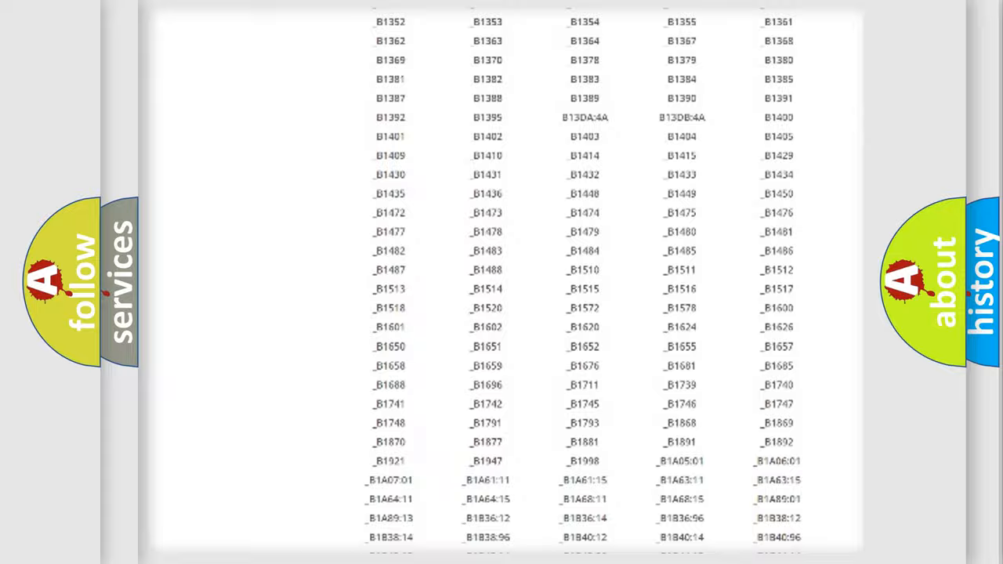